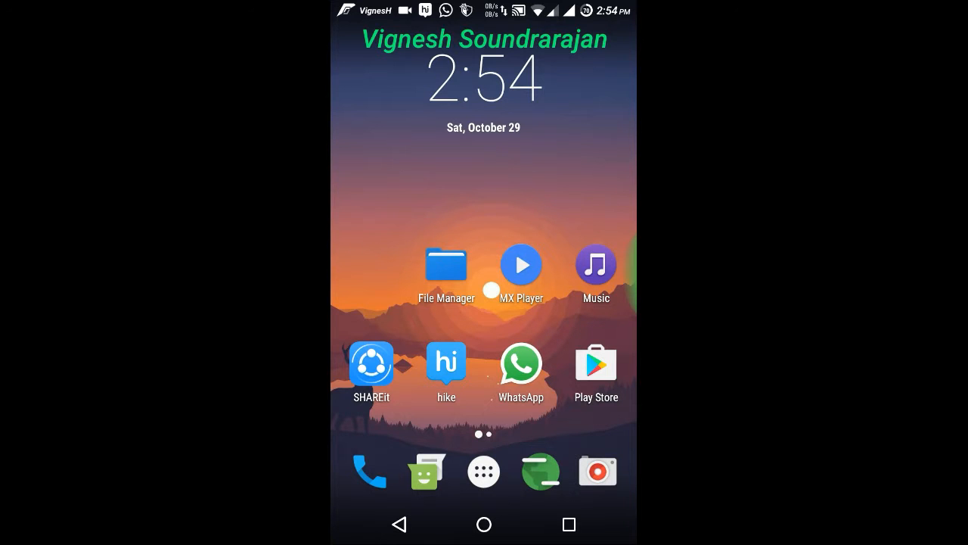
# - Launch Xposed Installer from the app drawer to see Framework version 86 active
pyautogui.click(483, 471)
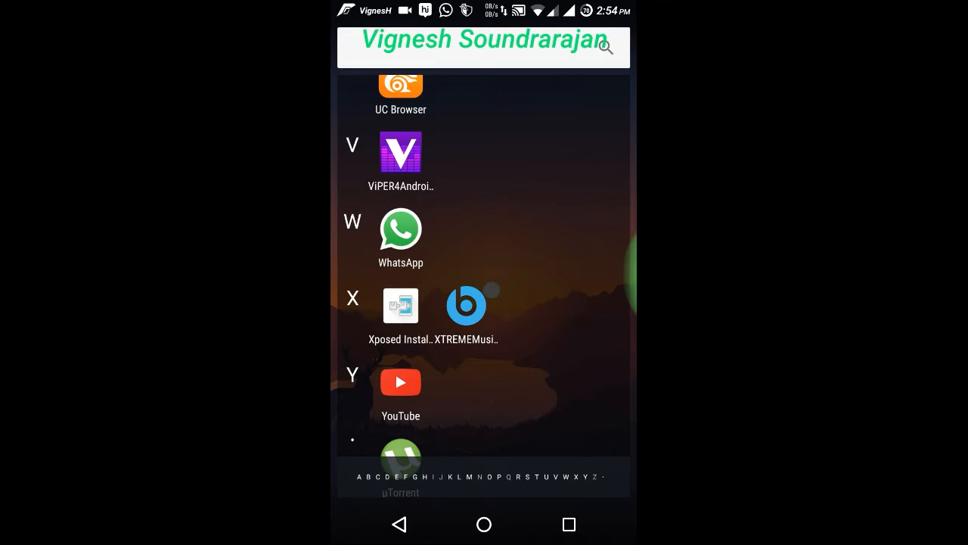
pyautogui.click(400, 305)
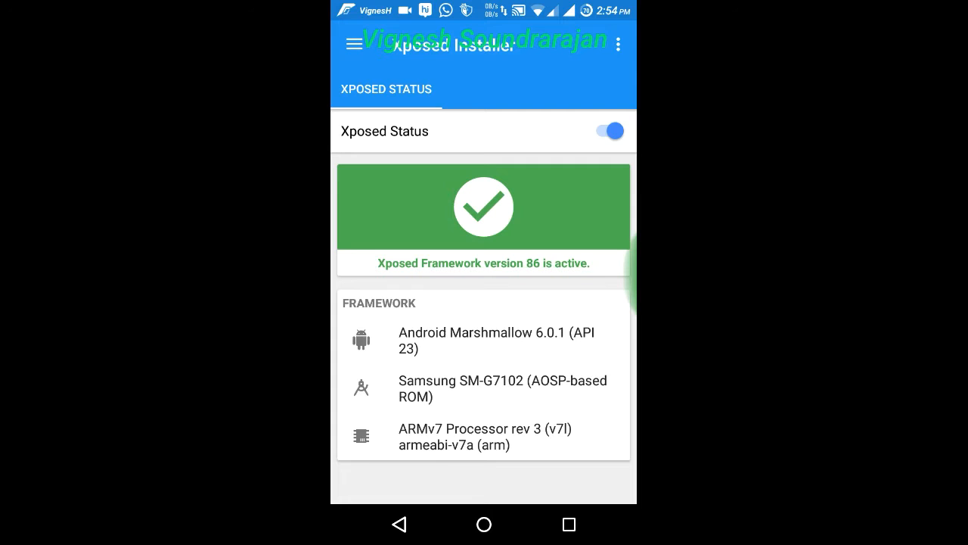
# - Search the Download repository for 'Mar' and view the Marshmallow SD fix module page
pyautogui.click(353, 43)
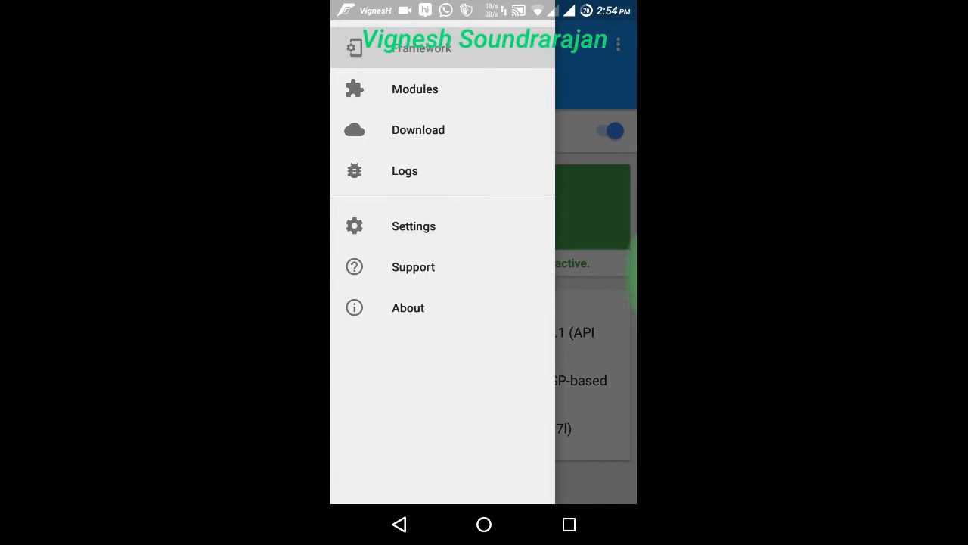
pyautogui.click(414, 89)
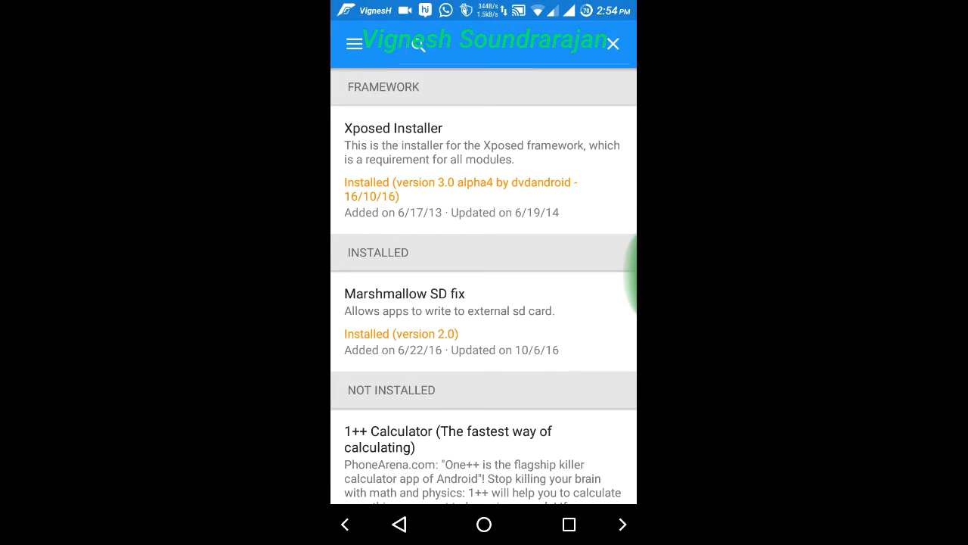
pyautogui.click(417, 43)
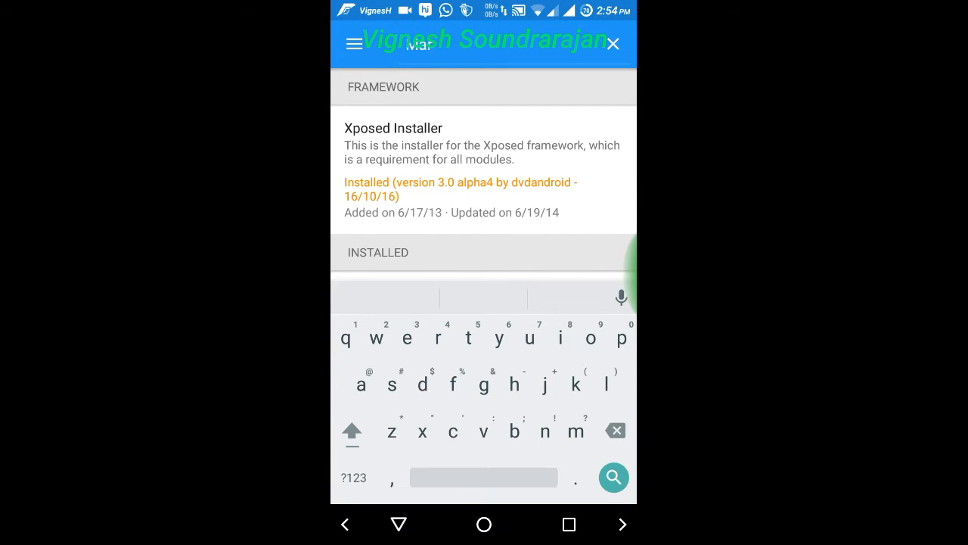
pyautogui.click(376, 338)
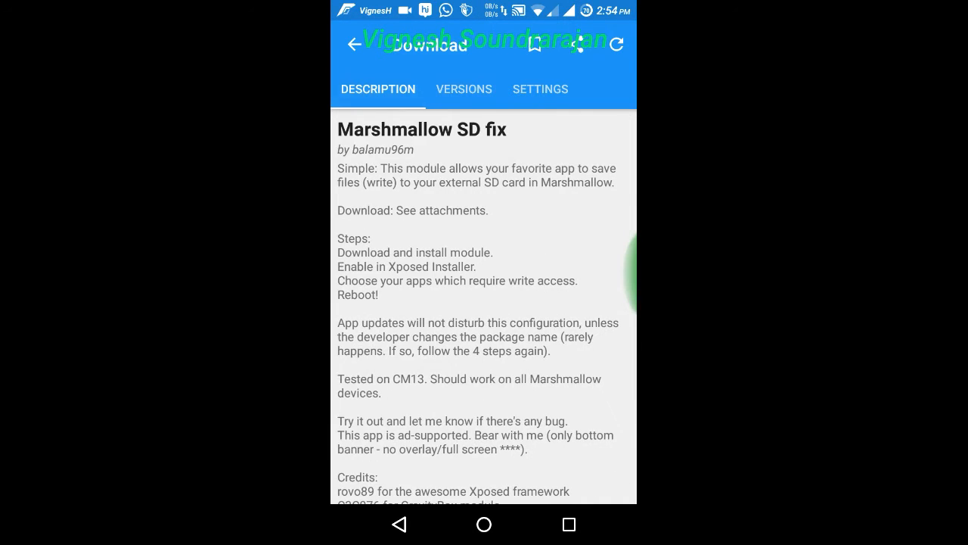
# - Confirm Marshmallow SD fix is ticked in the Modules list, then return to the app drawer
pyautogui.click(464, 88)
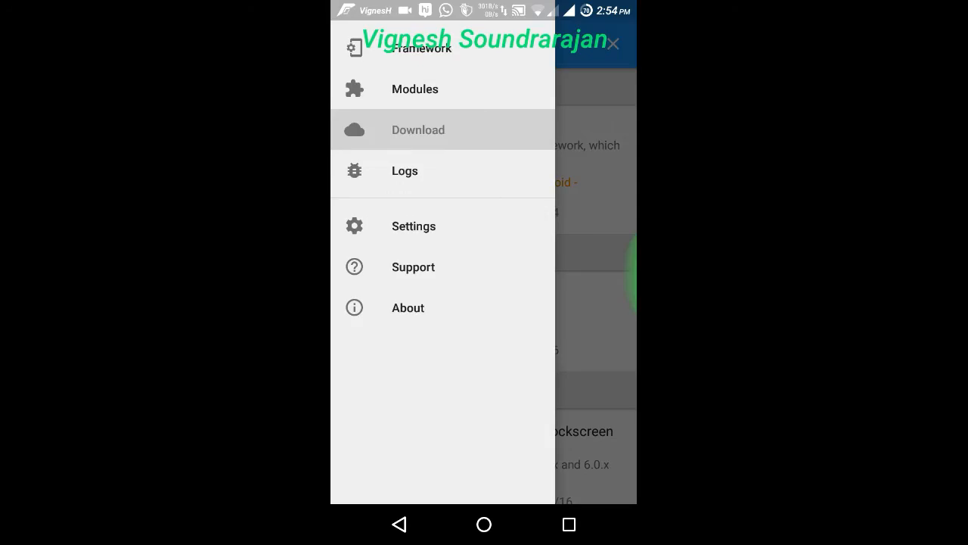
pyautogui.click(414, 88)
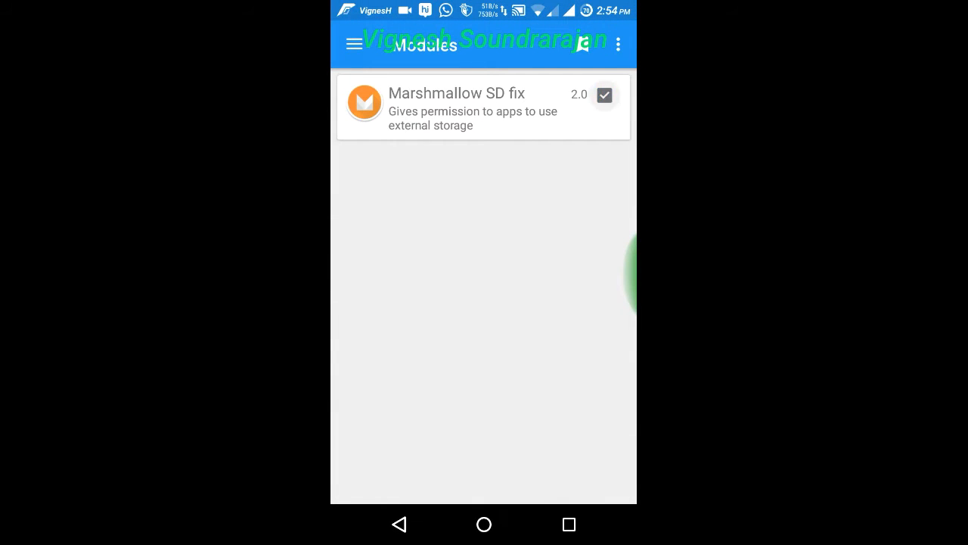
pyautogui.click(603, 95)
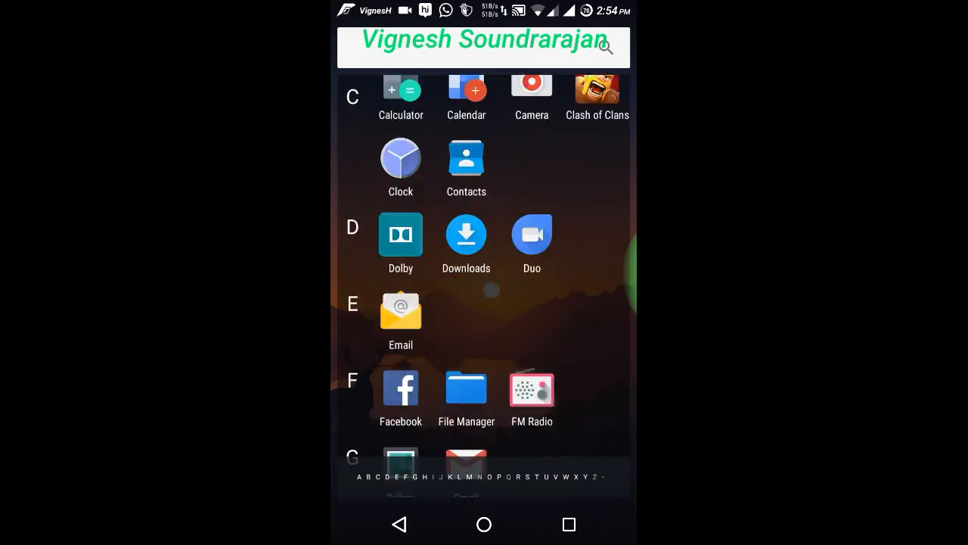
# - Launch Marshmallow SD fix from the M section of the app drawer
pyautogui.scroll(-3)
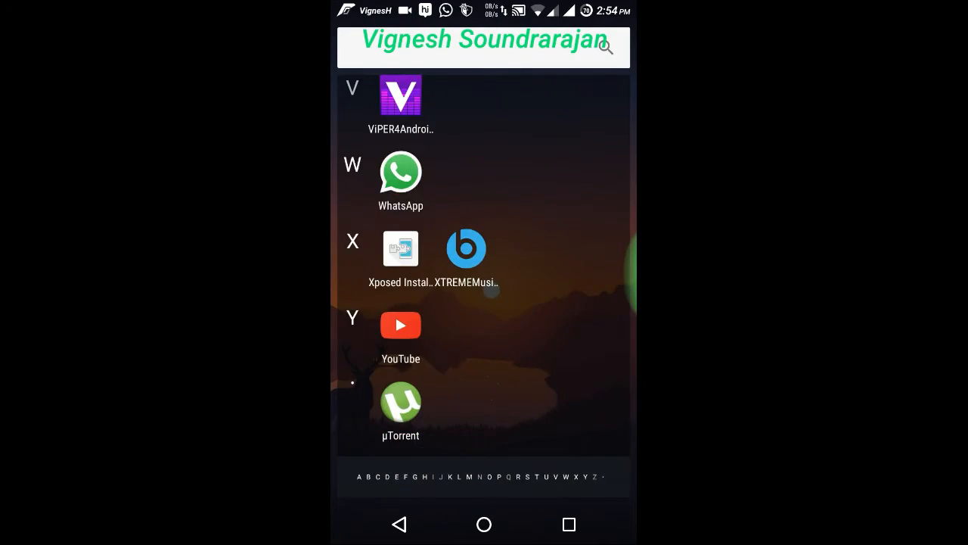
pyautogui.scroll(-3)
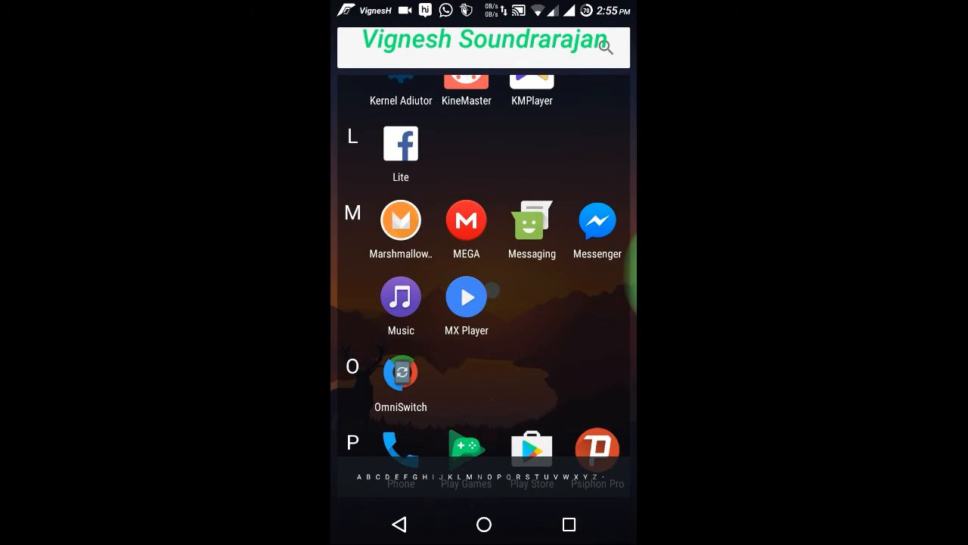
pyautogui.click(400, 221)
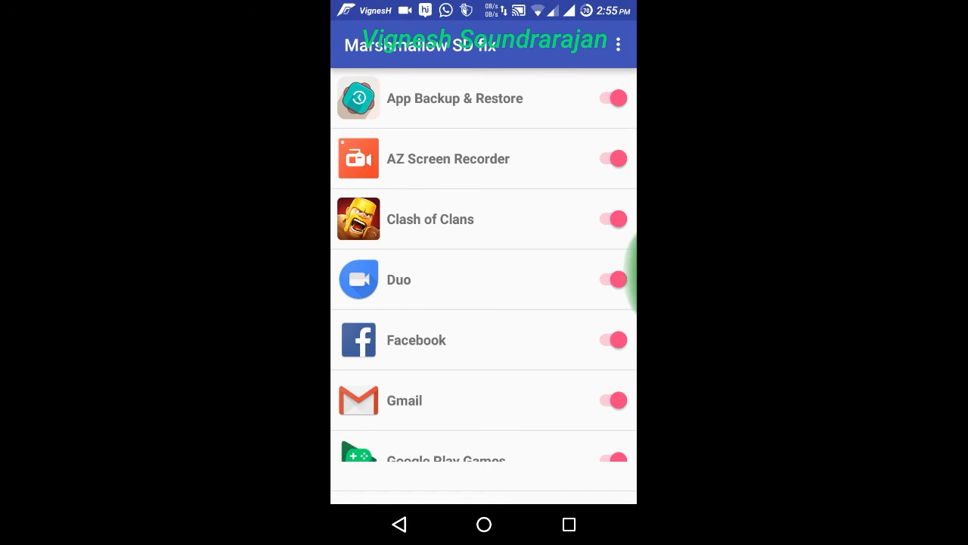
# - Switch on SD card write access for Psiphon Pro, SnapTube and any remaining off apps
pyautogui.scroll(-3)
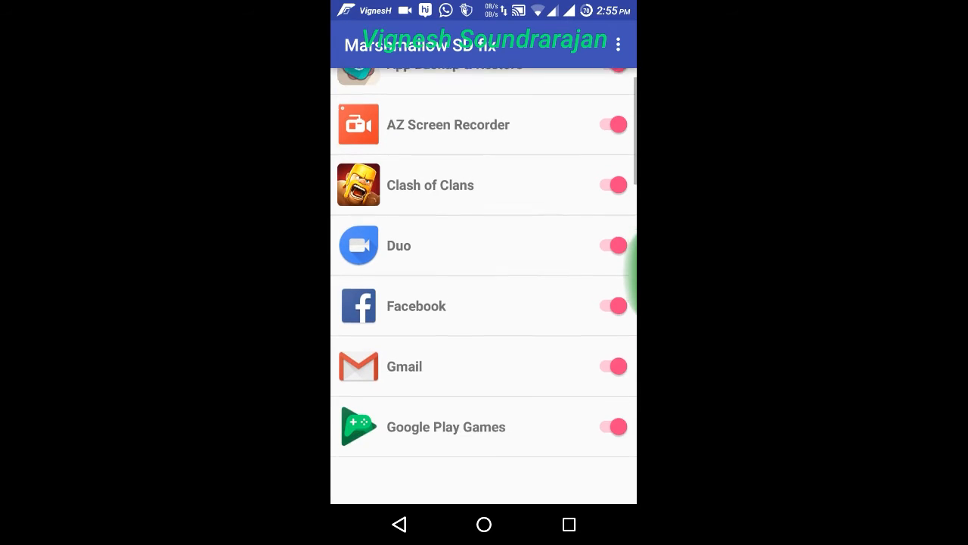
pyautogui.scroll(-3)
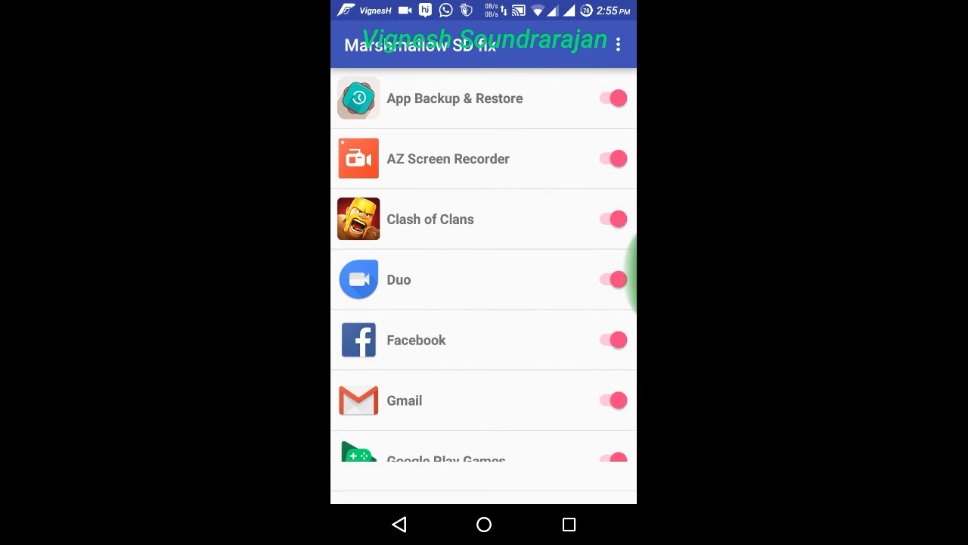
pyautogui.click(613, 98)
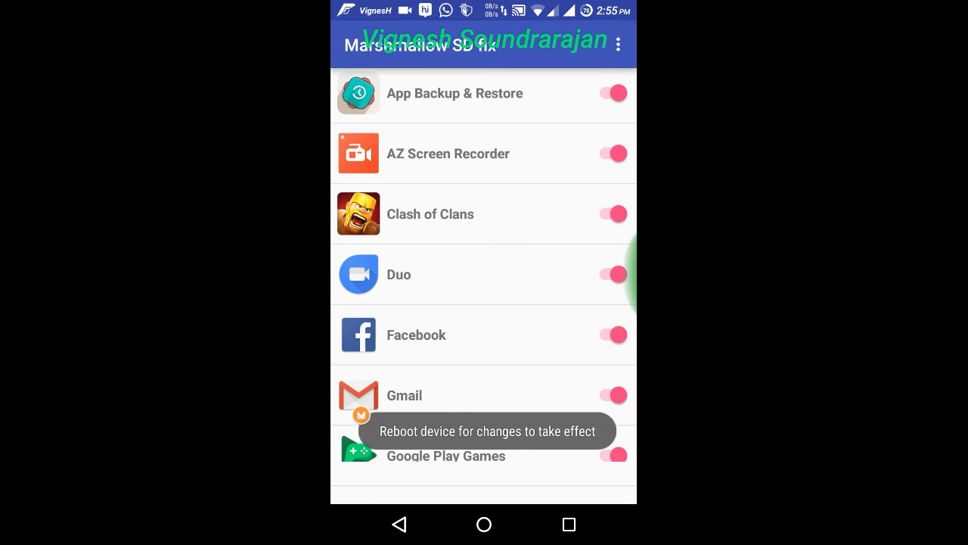
pyautogui.scroll(-3)
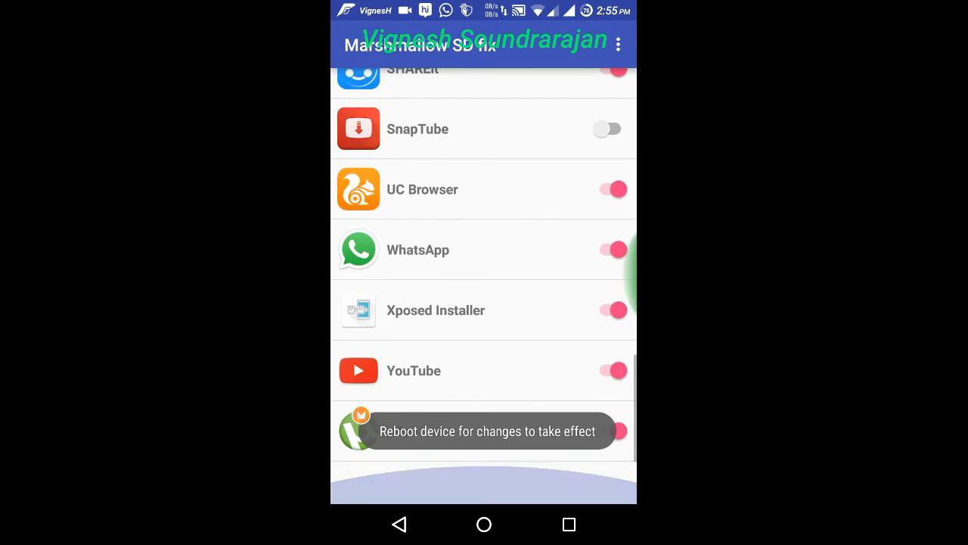
pyautogui.scroll(-3)
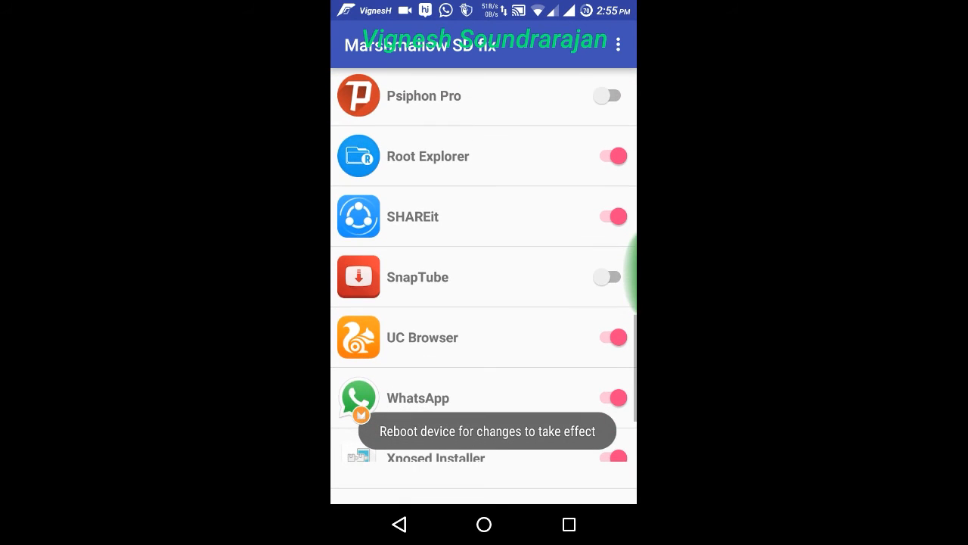
pyautogui.scroll(-3)
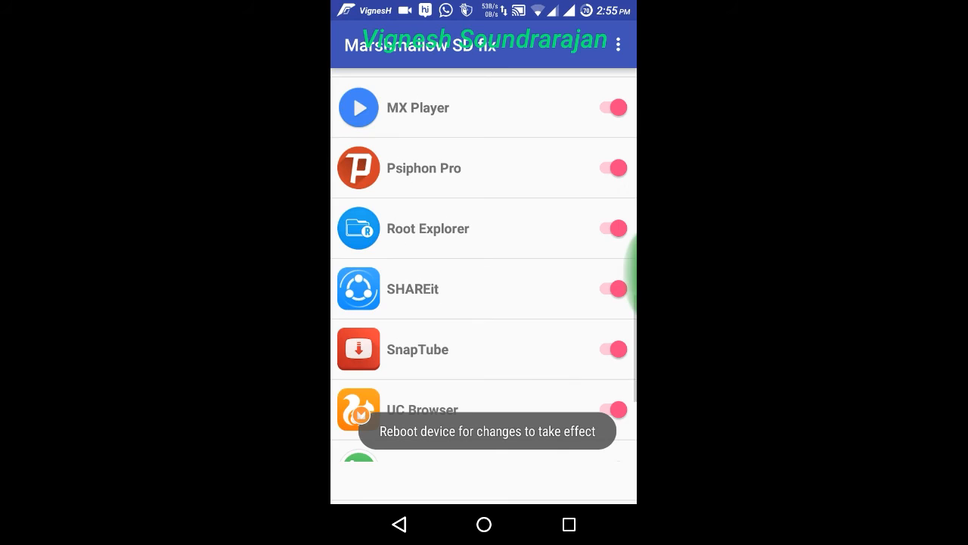
pyautogui.scroll(-3)
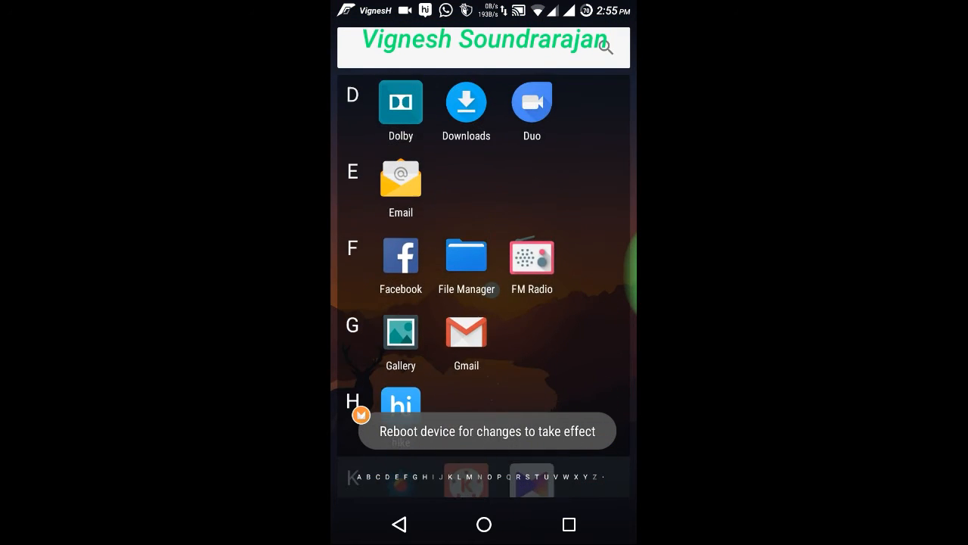
pyautogui.scroll(-3)
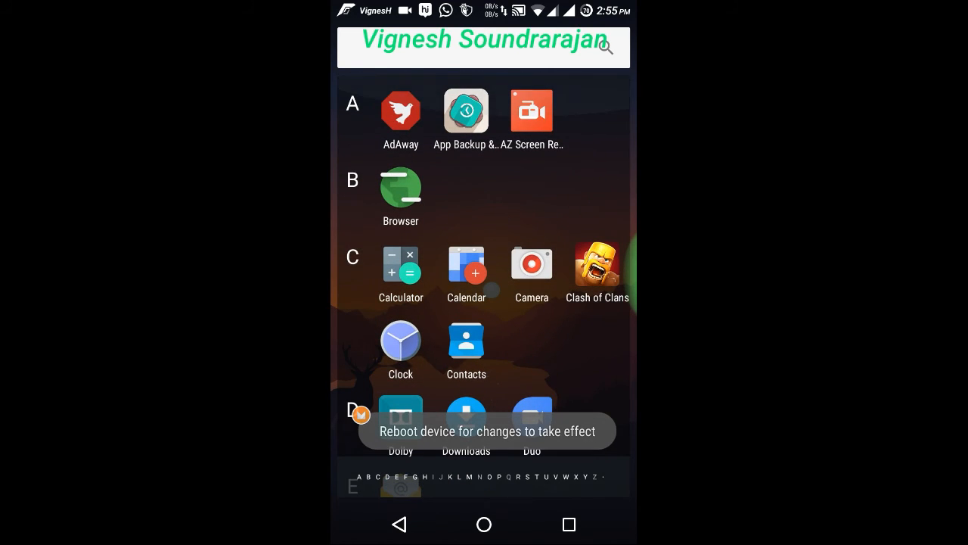
pyautogui.scroll(-3)
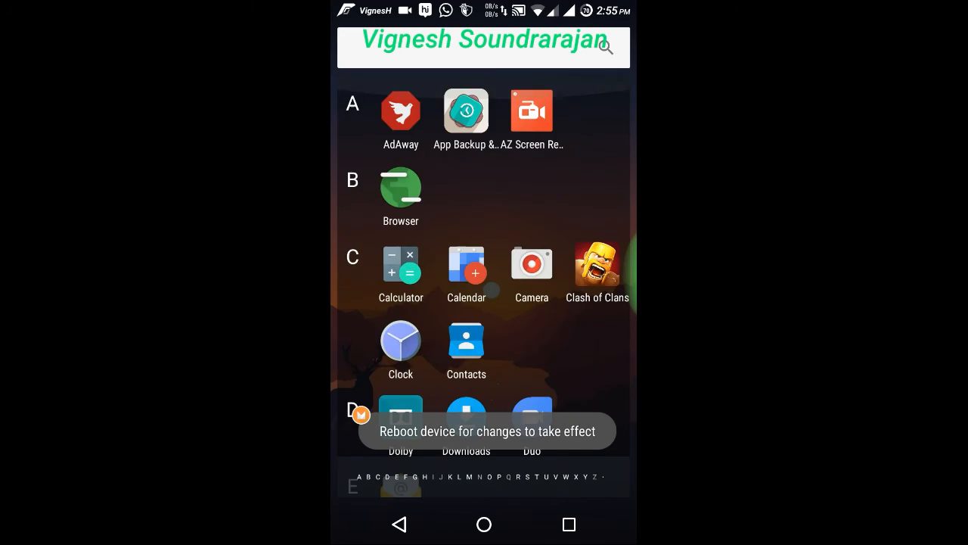
pyautogui.scroll(-3)
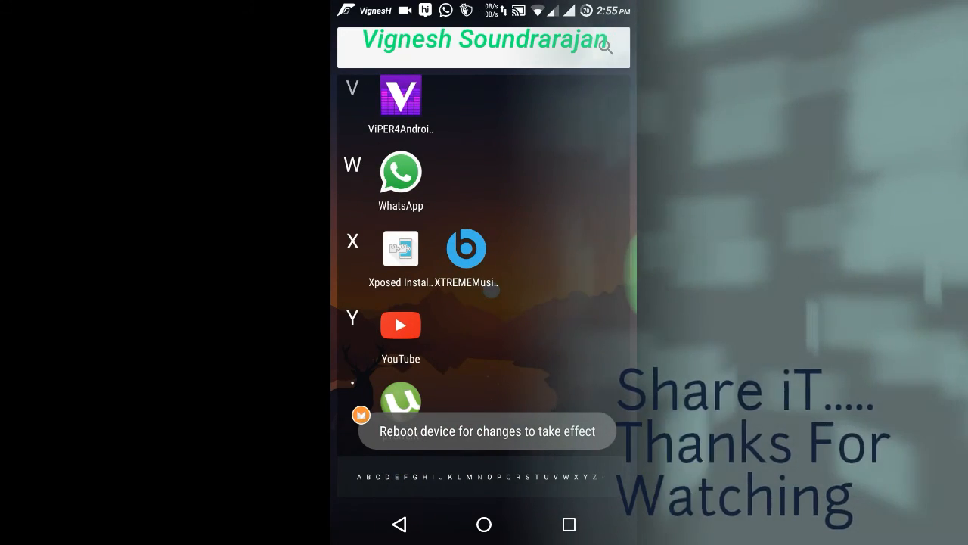